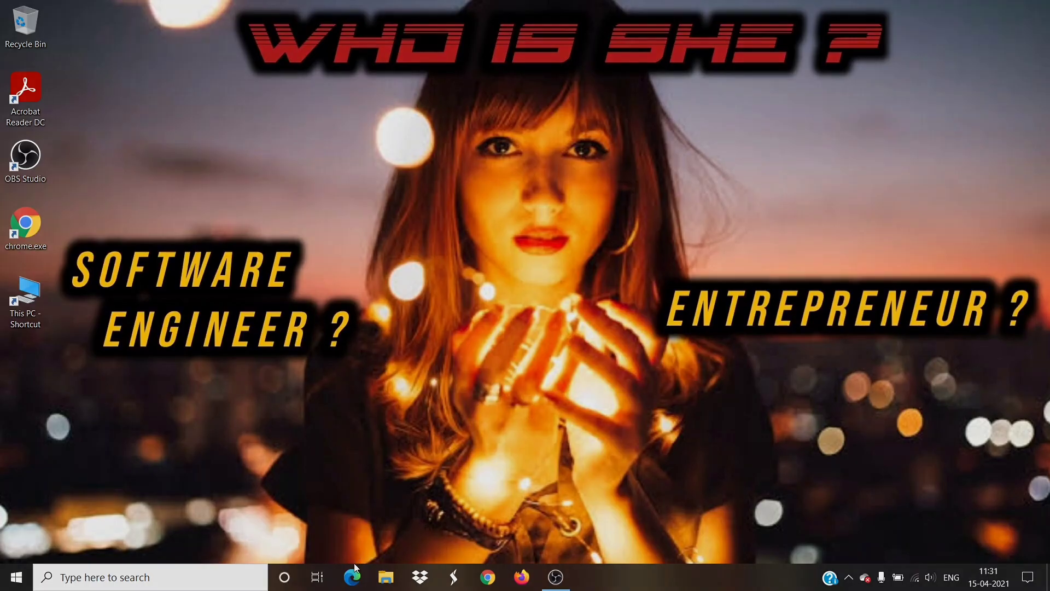
mouse_move(563, 301)
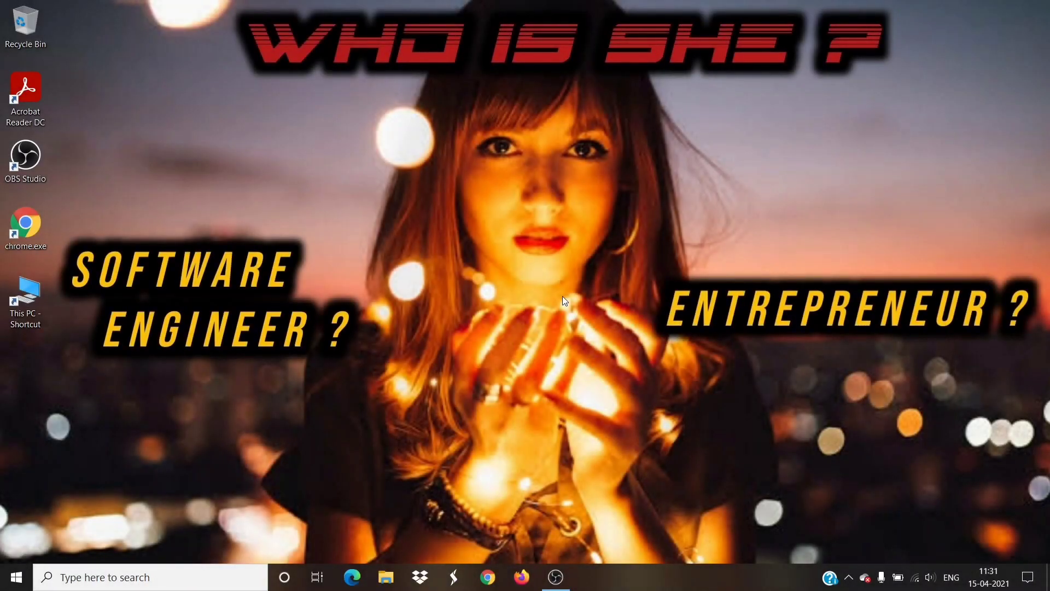
mouse_move(464, 412)
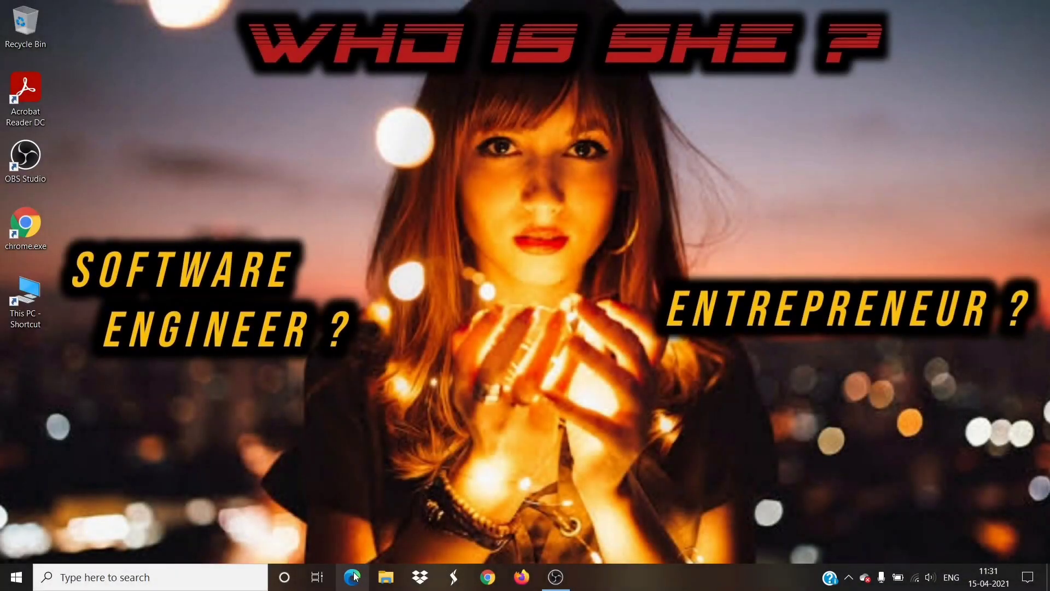
Search Bing for 'memu play' in Microsoft Edge.
left_click(352, 577)
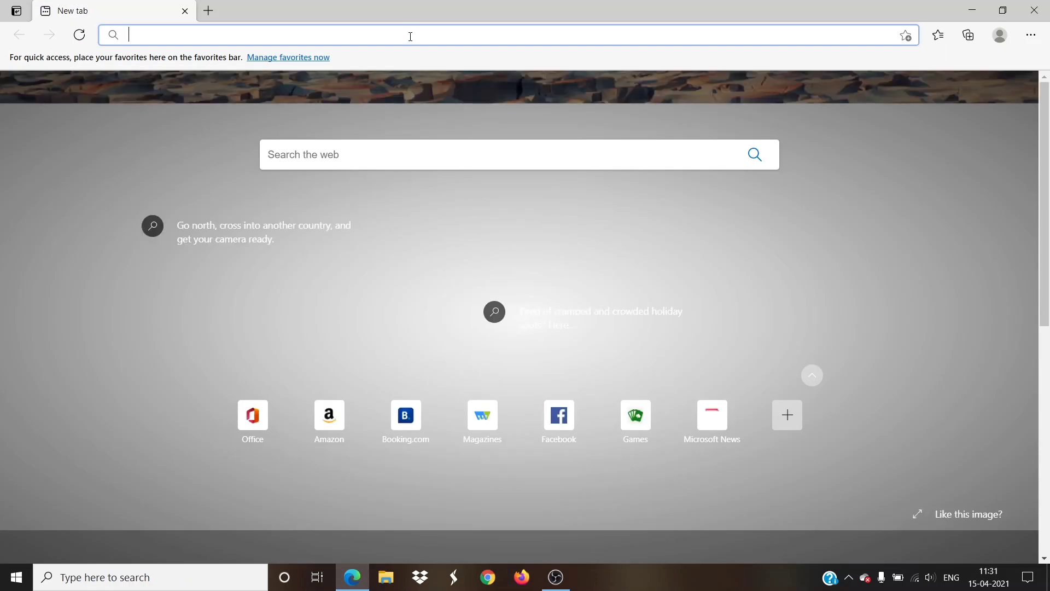
type("m")
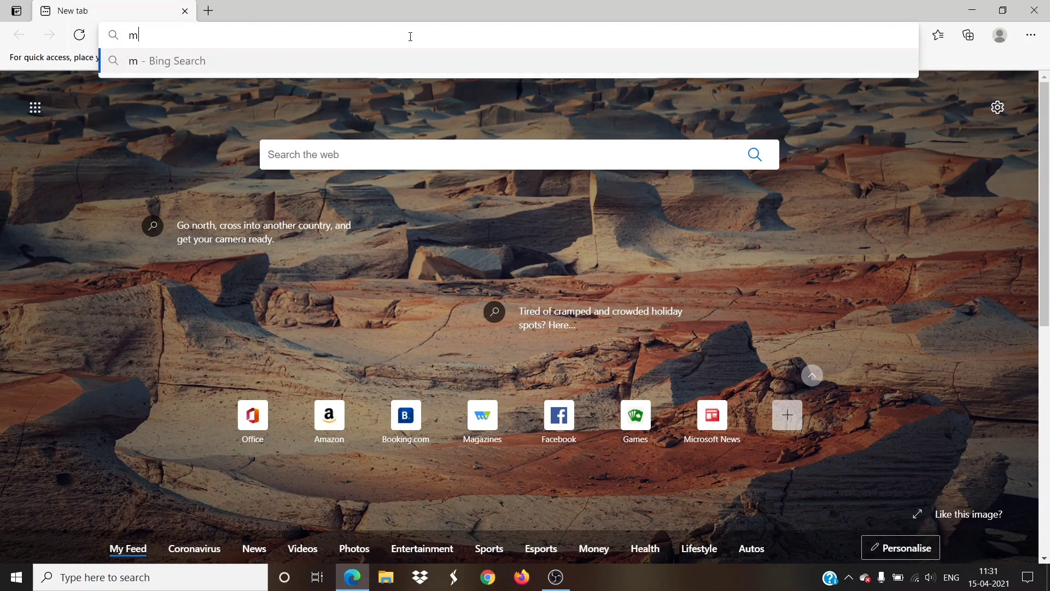
type("emu play")
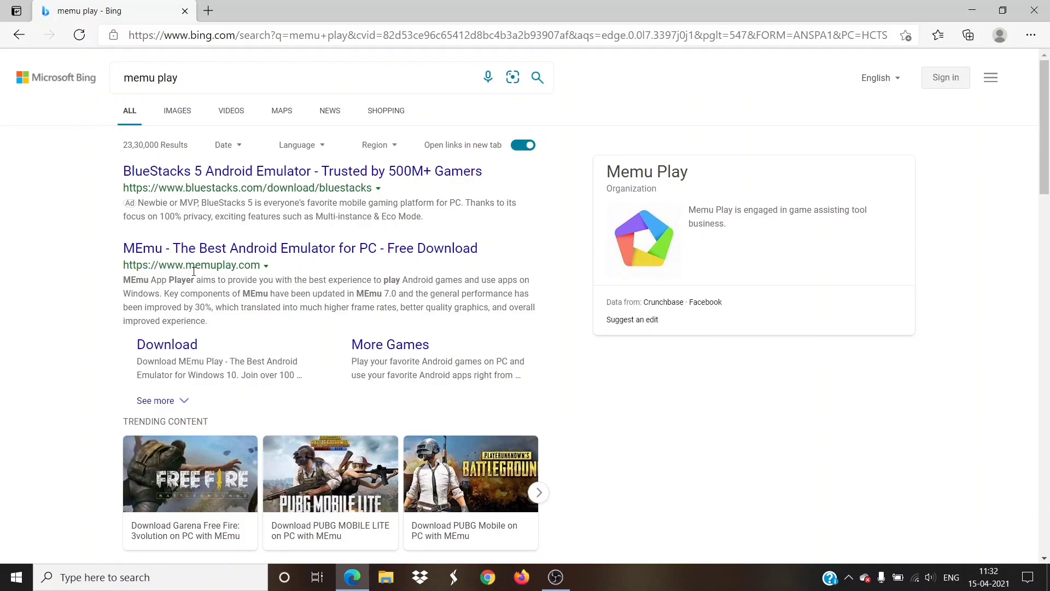
mouse_move(229, 248)
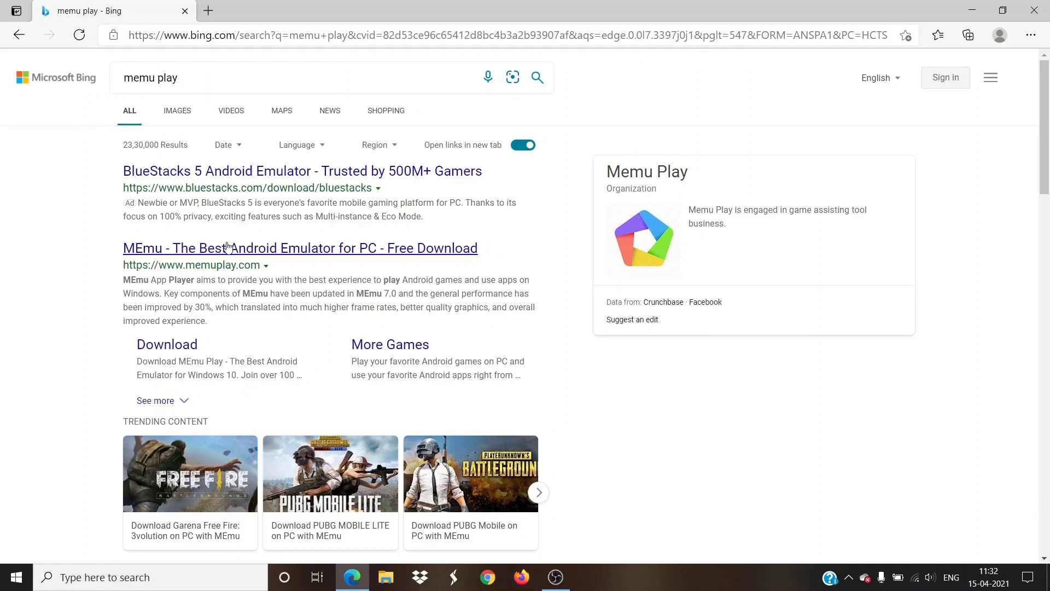
Download the MEmu installer from the official memuplay.com download page.
left_click(300, 248)
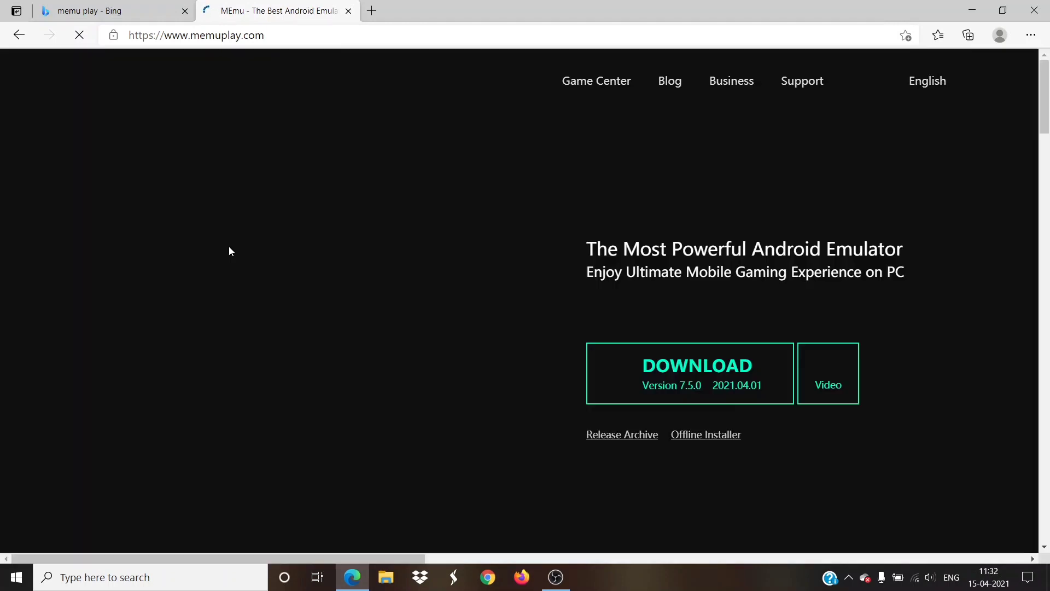
left_click(697, 373)
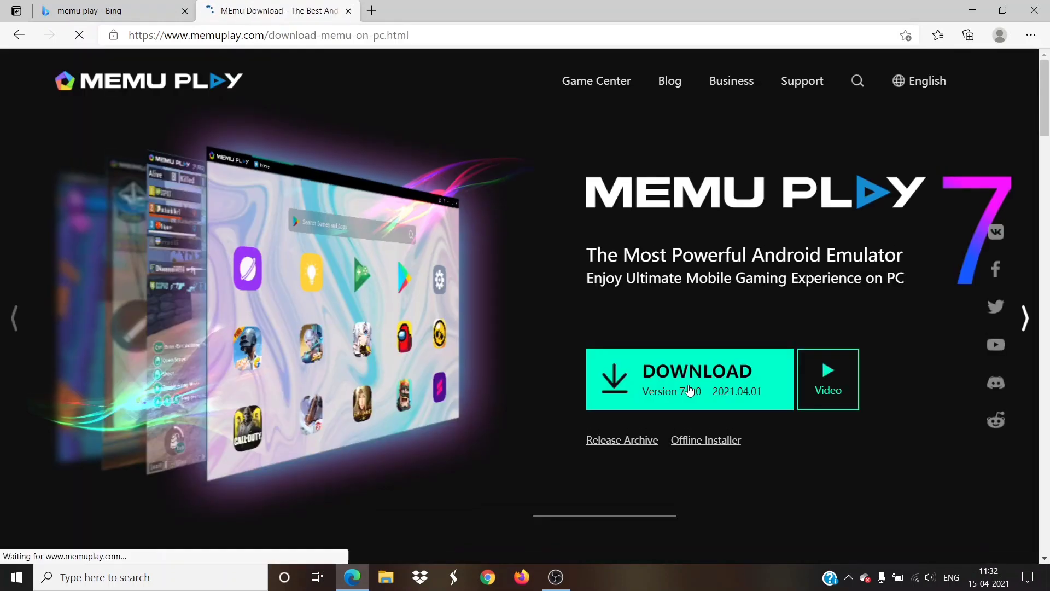
left_click(689, 379)
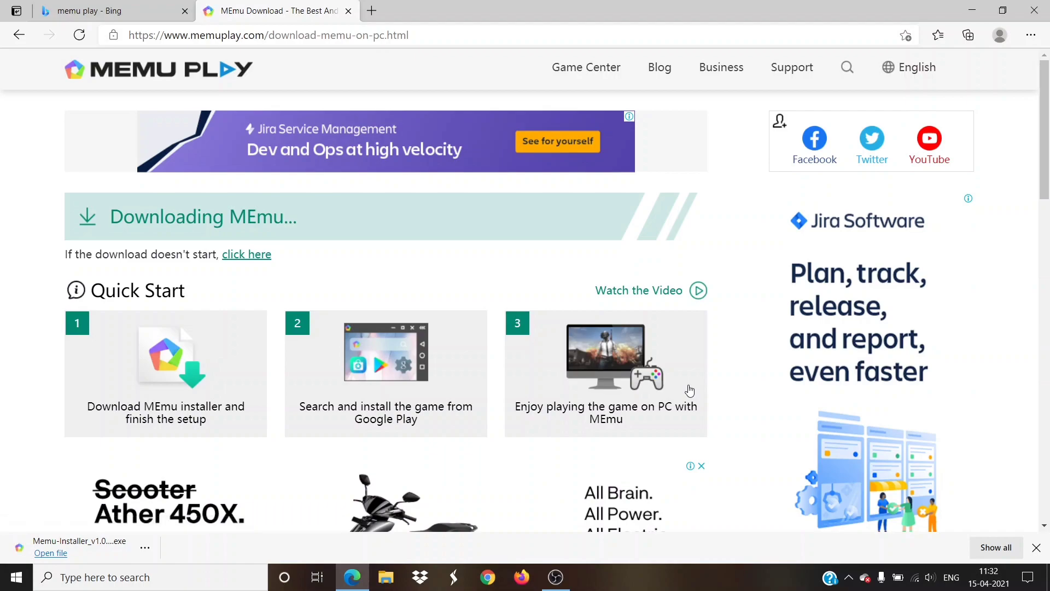
mouse_move(1040, 12)
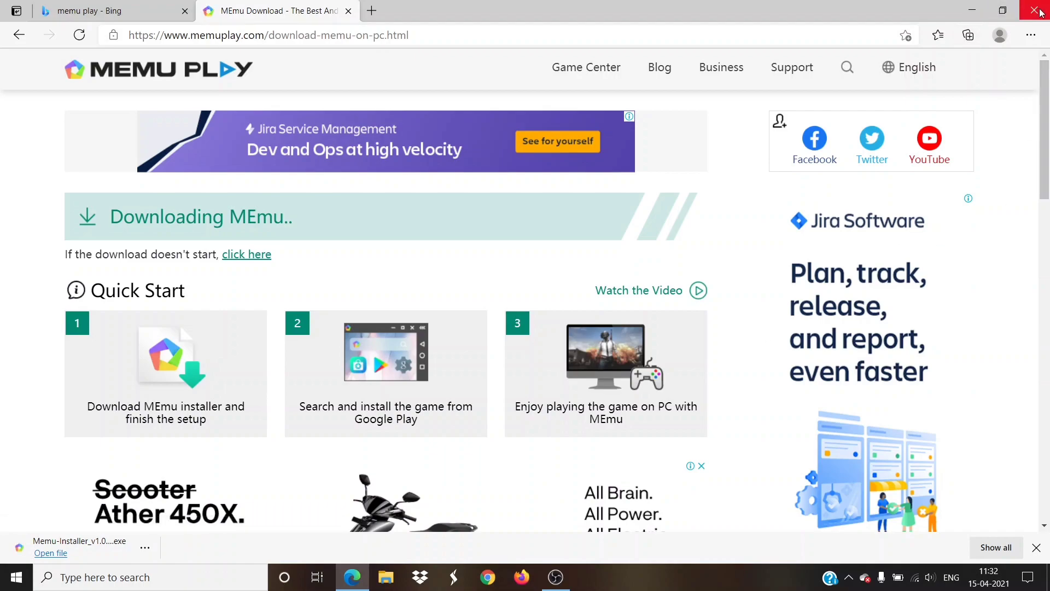
Close Edge, move the MEmu installer from Downloads to the desktop, and launch it.
left_click(1039, 10)
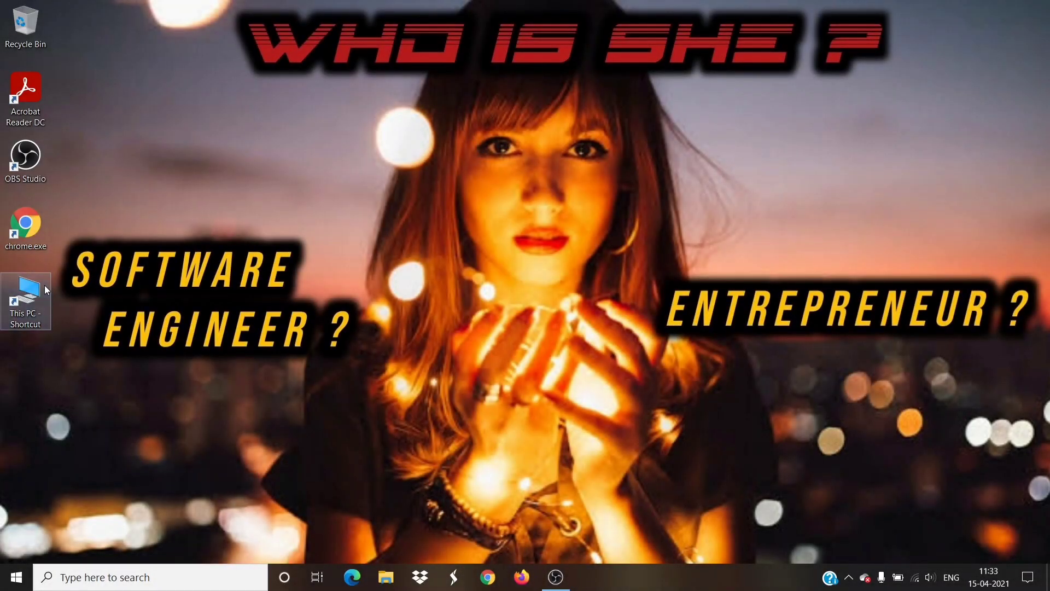
double_click(26, 301)
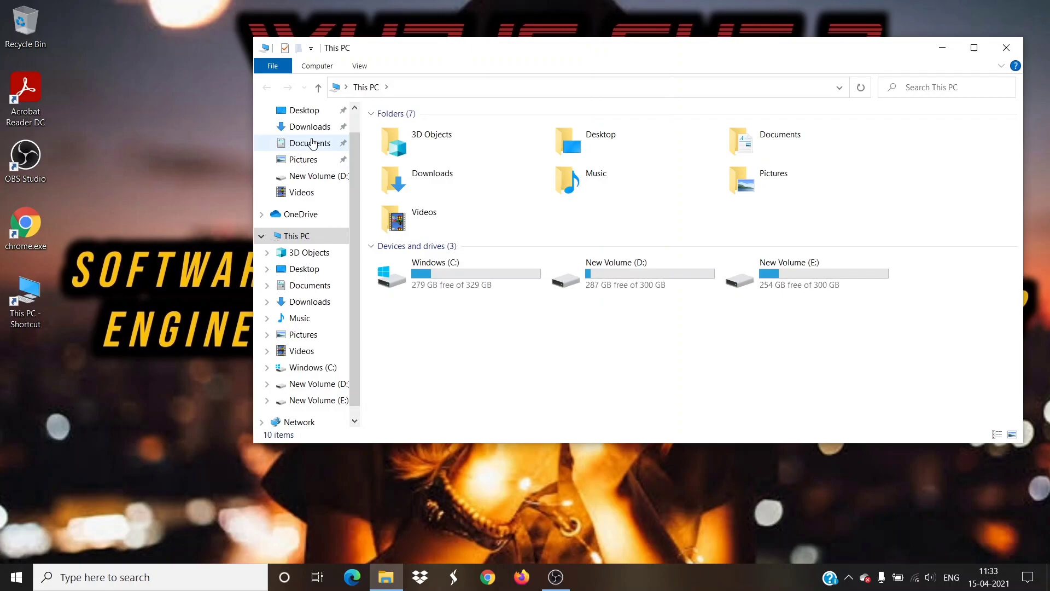
left_click(310, 126)
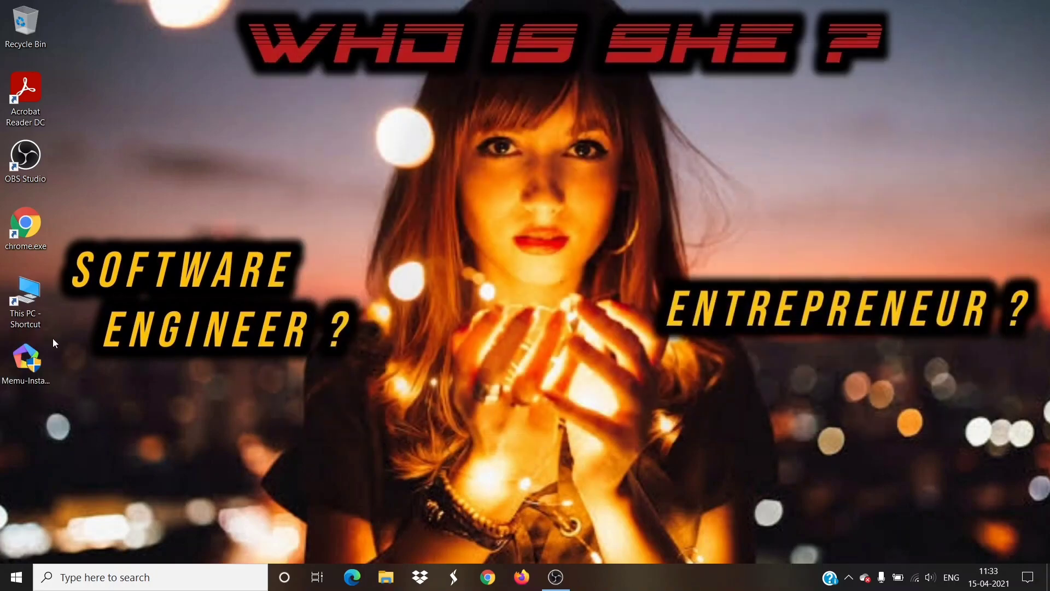
left_click(26, 362)
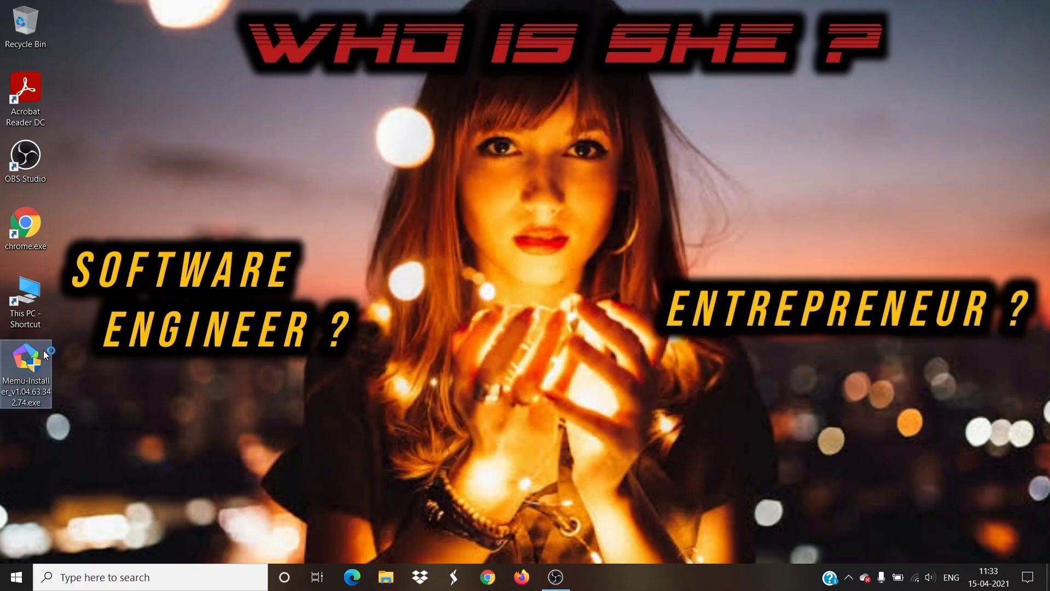
double_click(26, 373)
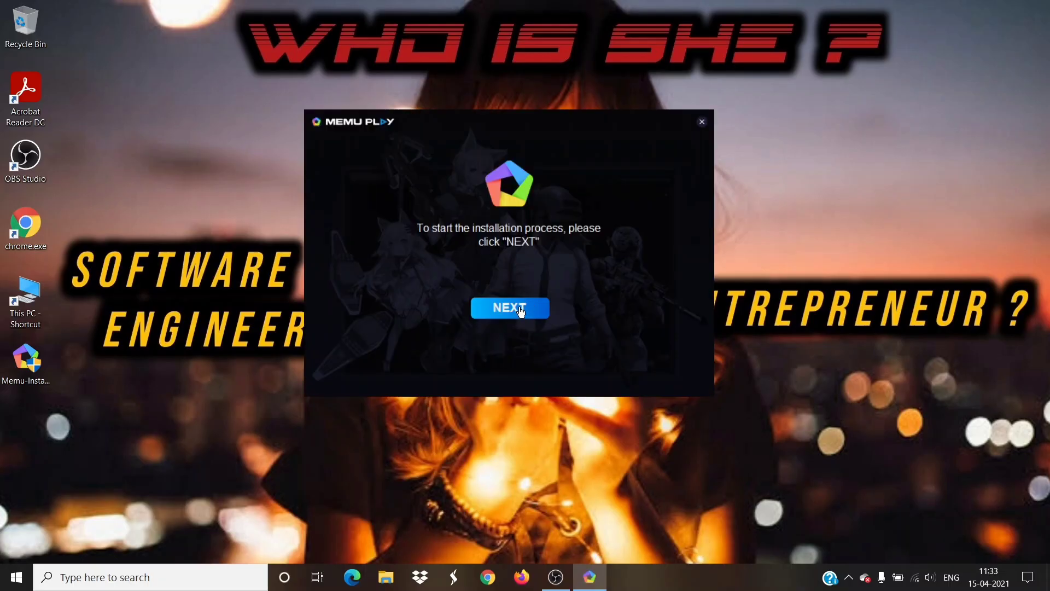
Install MEmu App Player, declining the AVG antivirus offer.
left_click(510, 308)
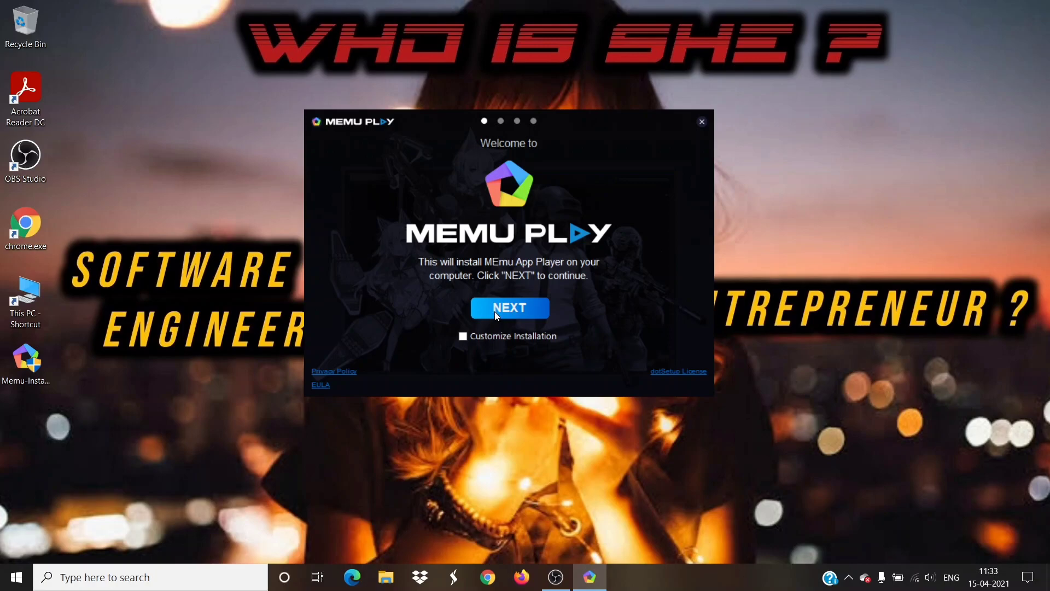
left_click(510, 308)
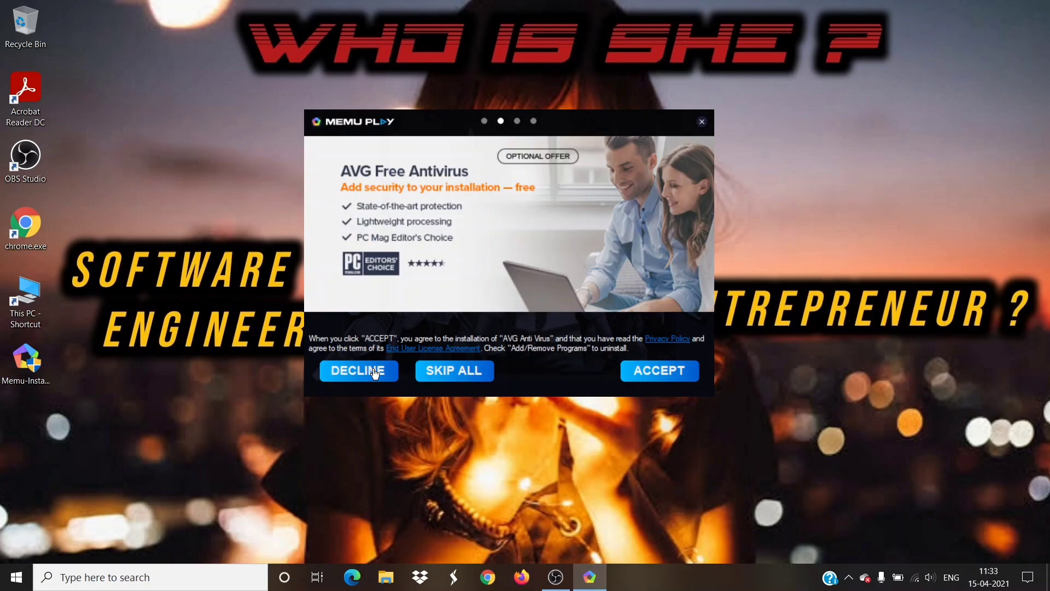
left_click(358, 371)
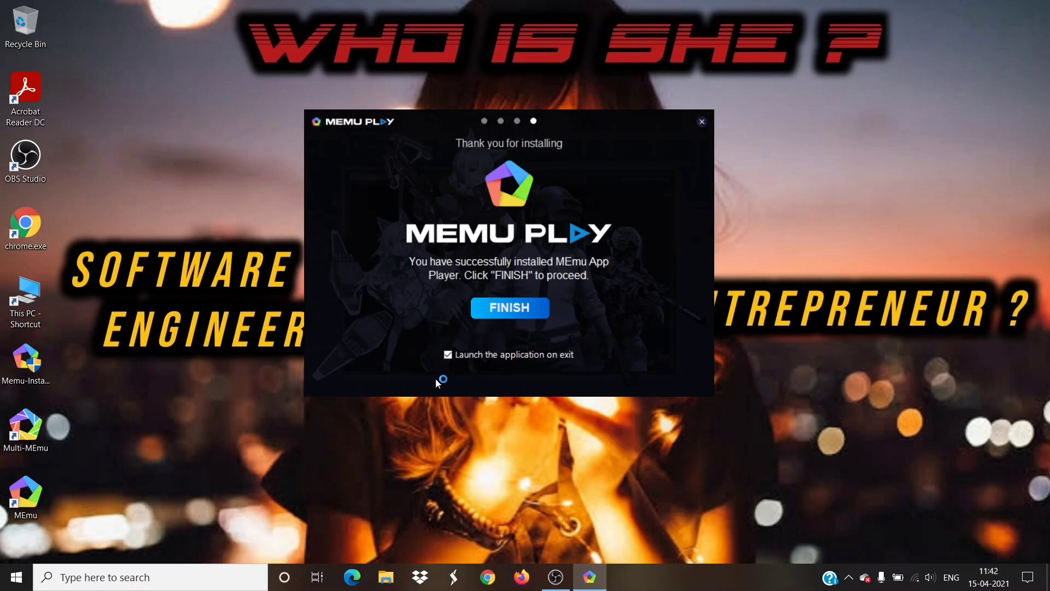
Turn off launch-on-exit and finish the MEmu installer.
left_click(447, 354)
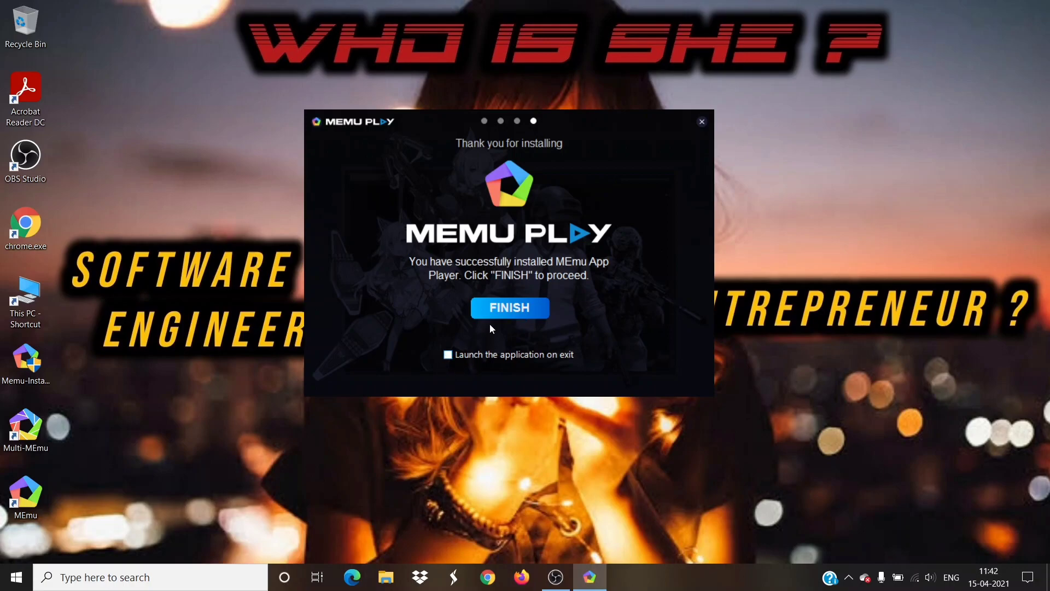
mouse_move(501, 324)
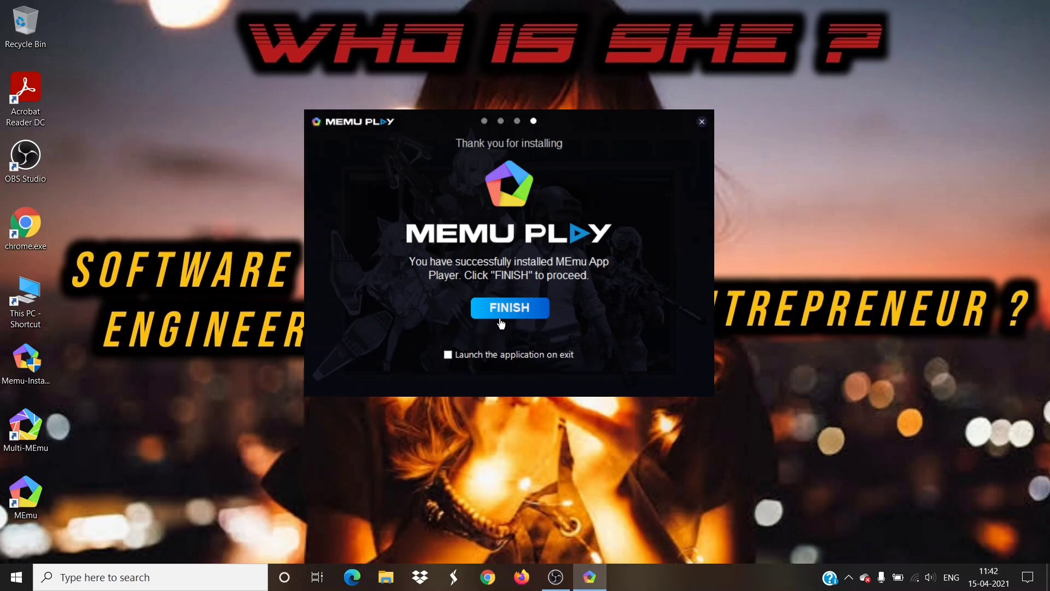
left_click(509, 308)
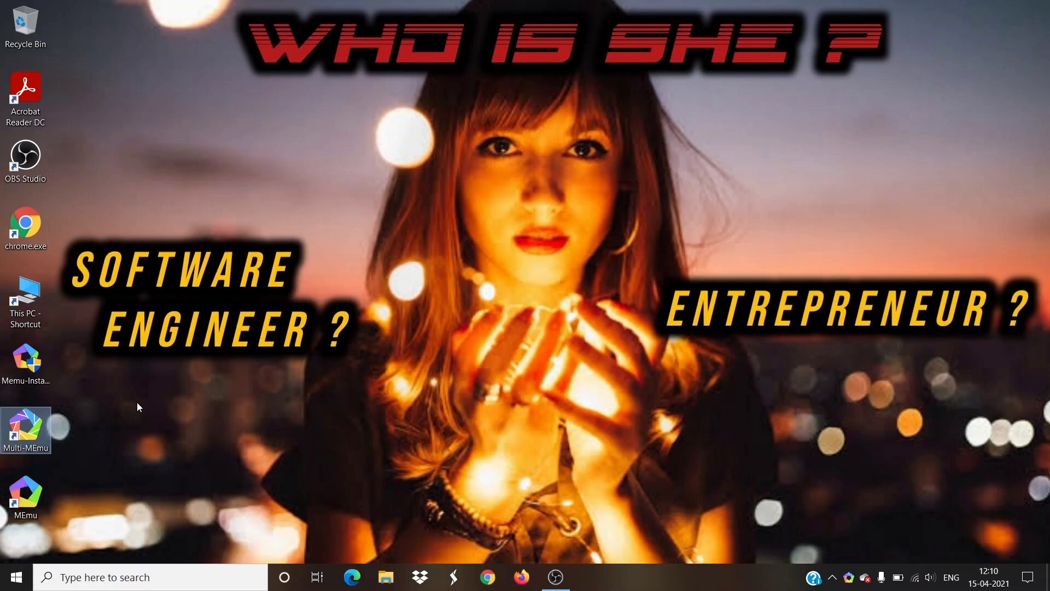
Start the default MEmu instance from Multi-MEmu's Multiple Instance Manager.
double_click(26, 431)
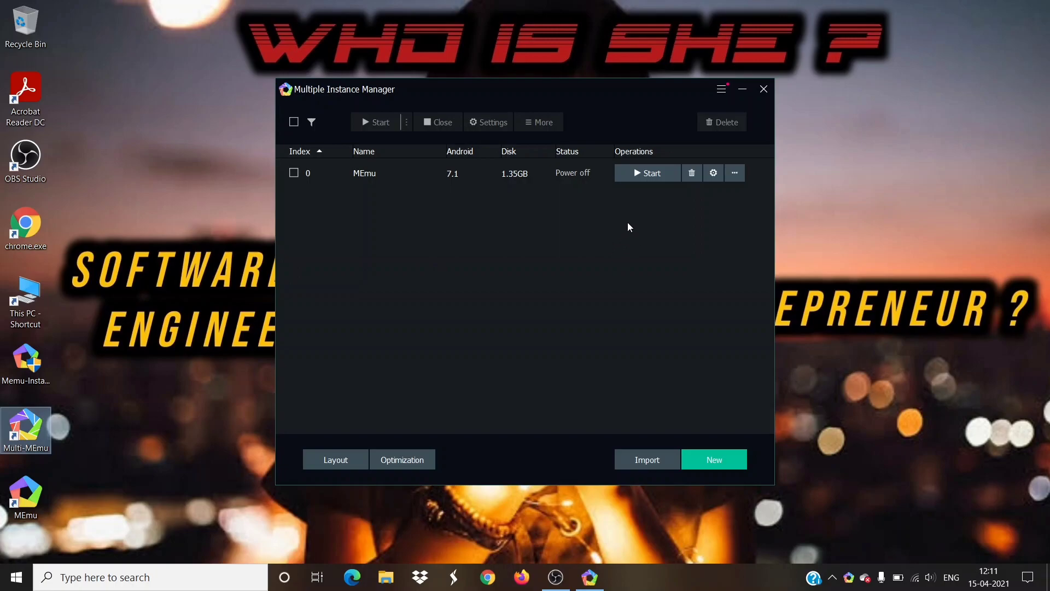
left_click(646, 173)
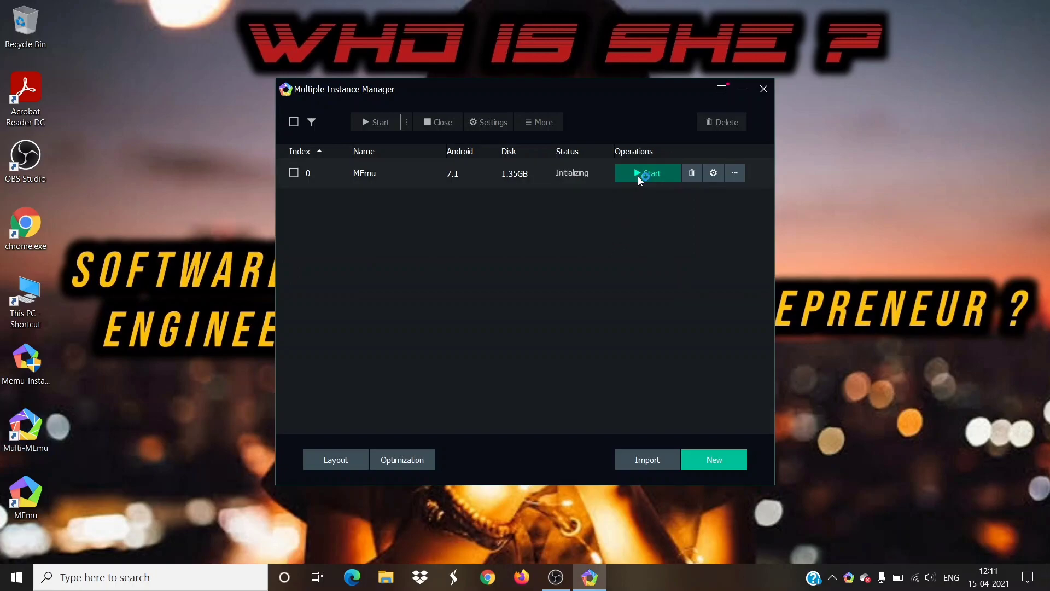
left_click(648, 173)
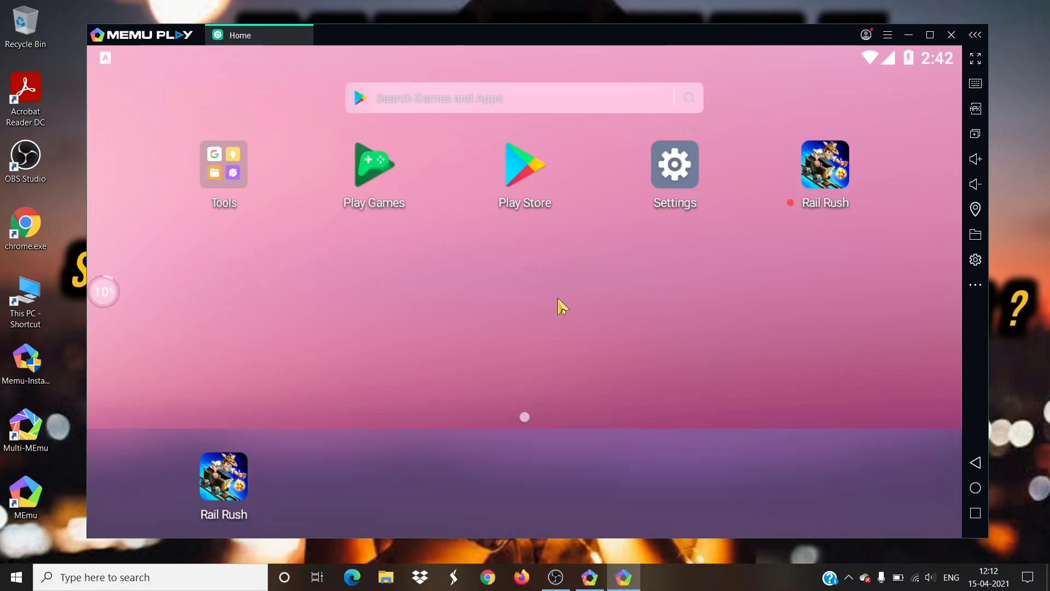
mouse_move(525, 190)
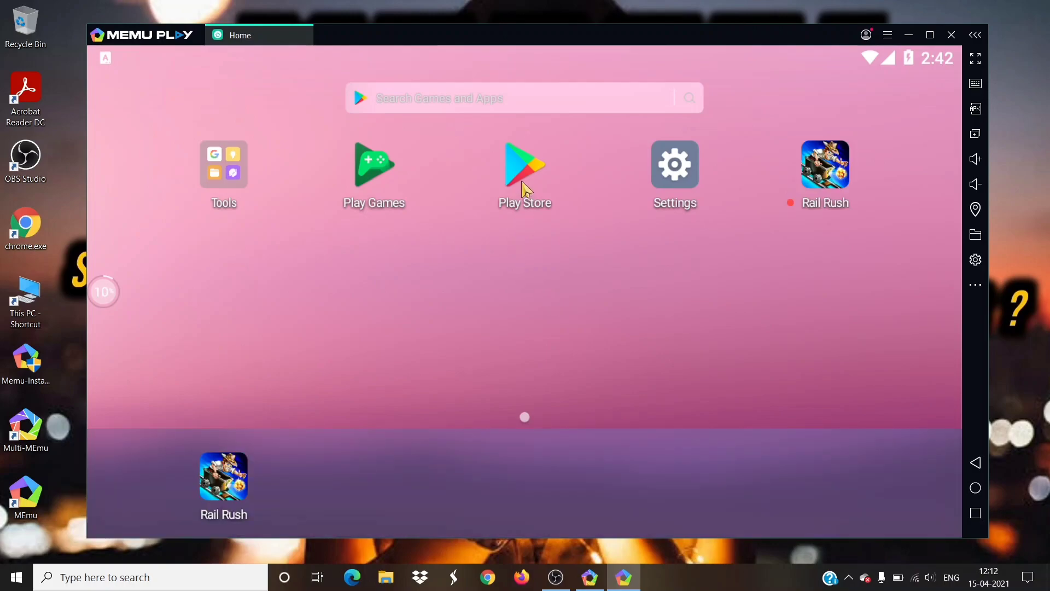
Sign in to Google Play Store inside MEmu with a Google account.
left_click(525, 165)
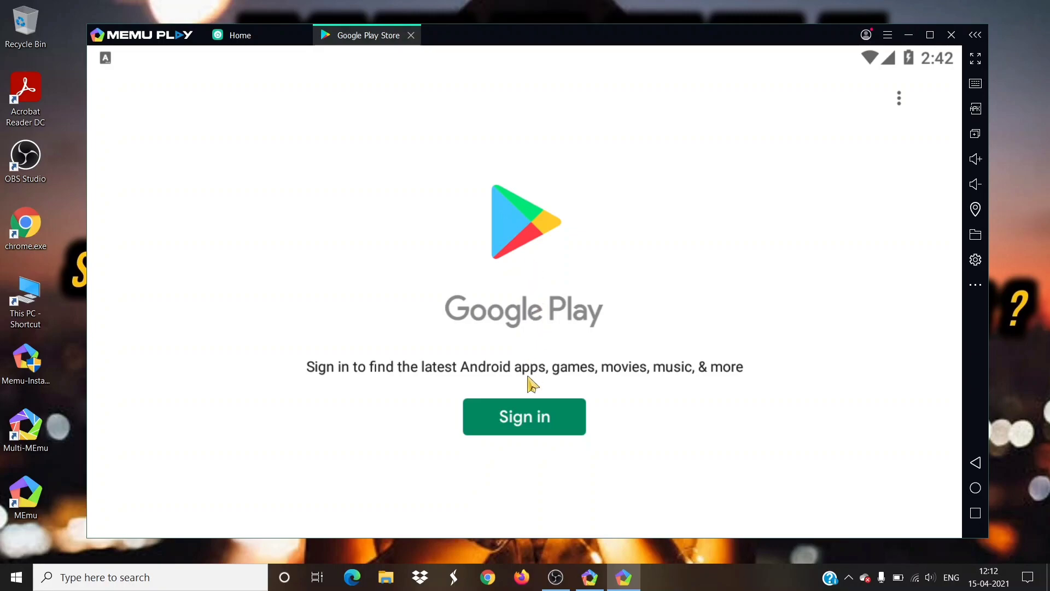
mouse_move(529, 415)
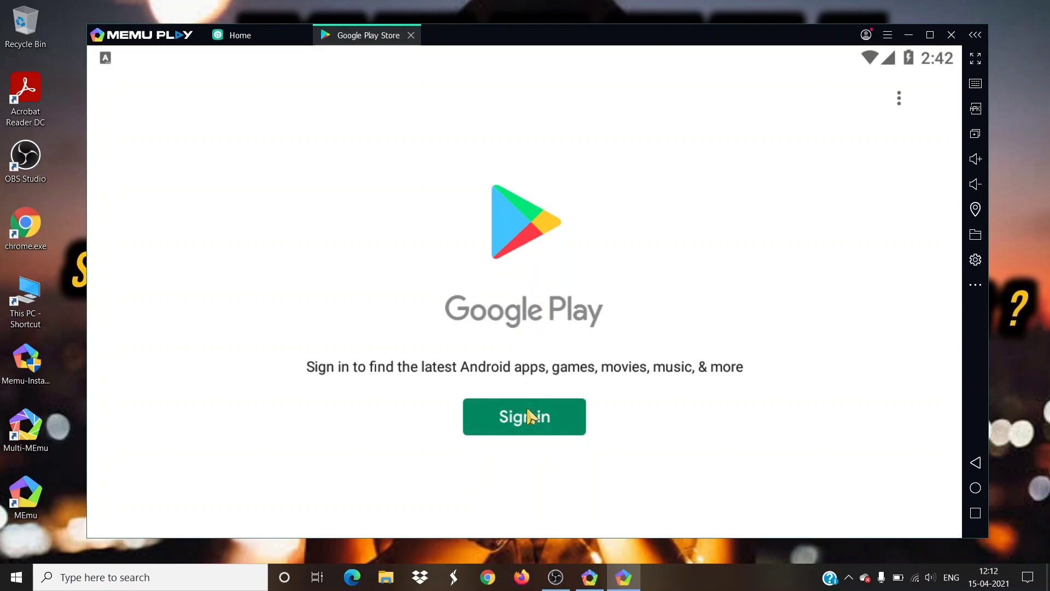
left_click(524, 416)
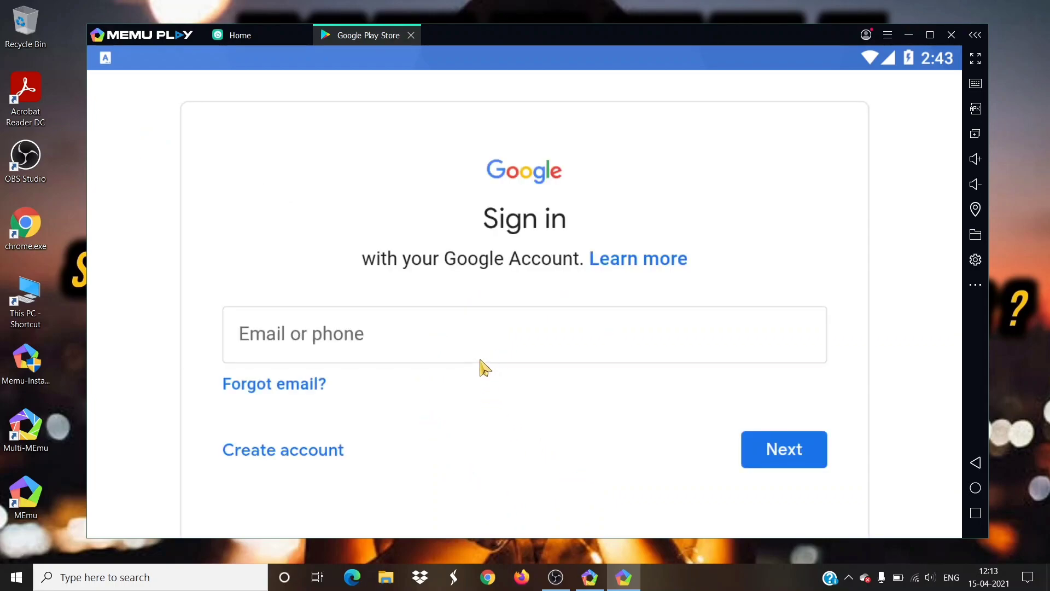
mouse_move(505, 371)
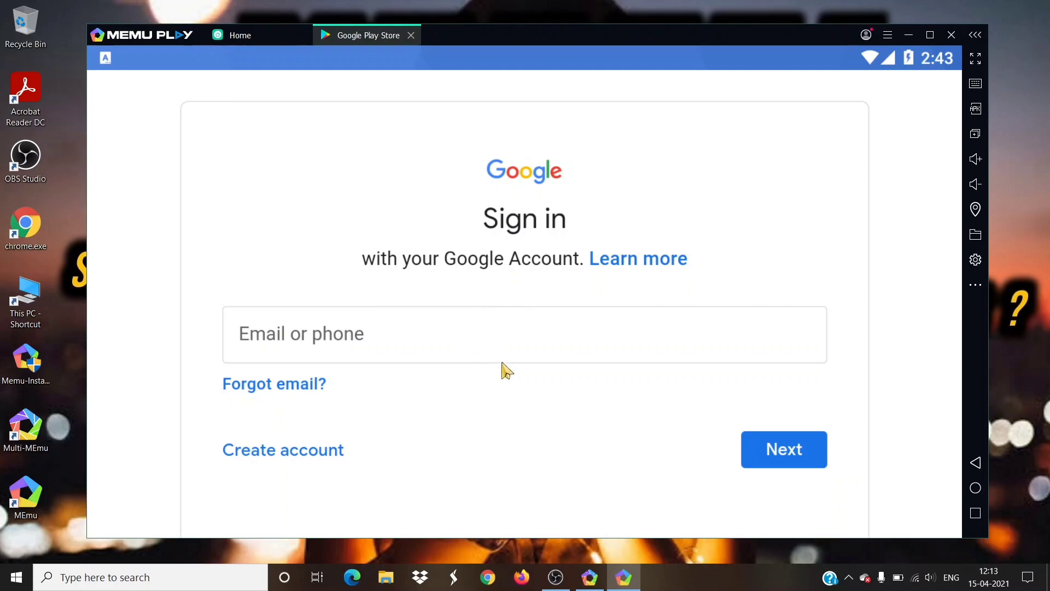
mouse_move(492, 355)
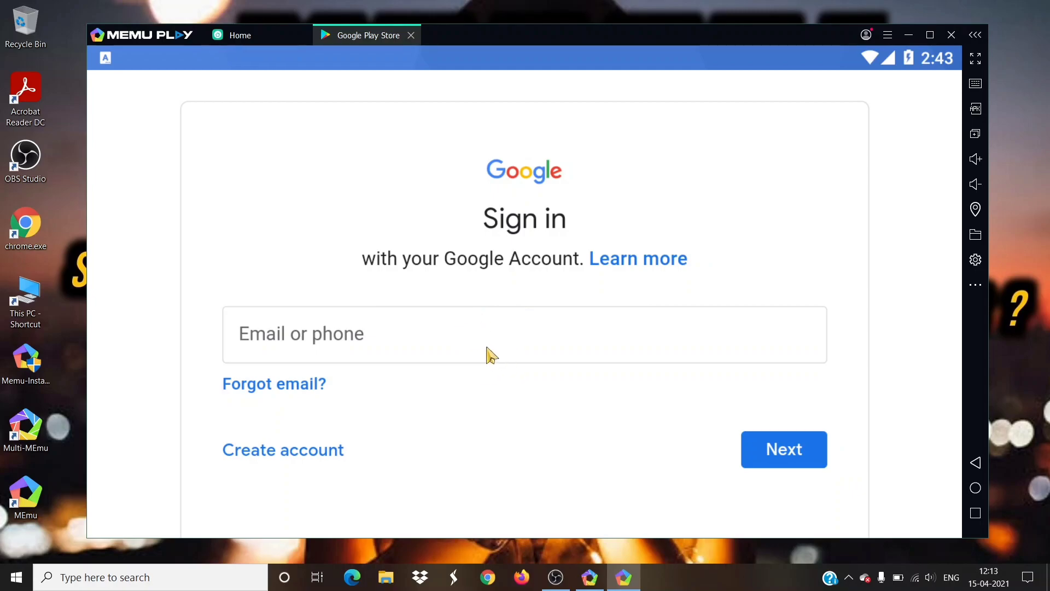
left_click(784, 448)
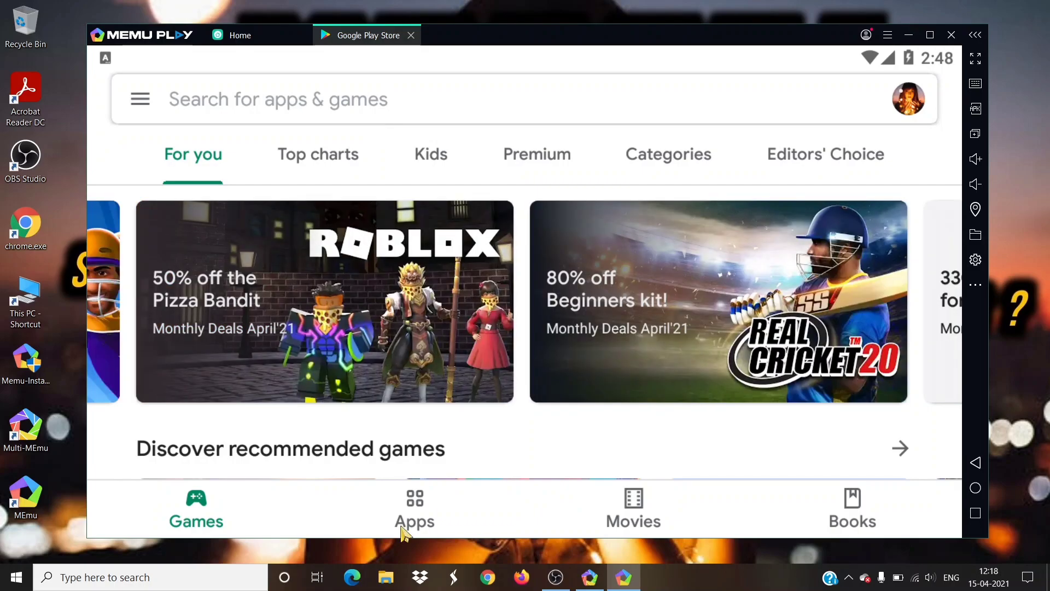
Search the Play Store Apps section for 'mx player'.
left_click(415, 508)
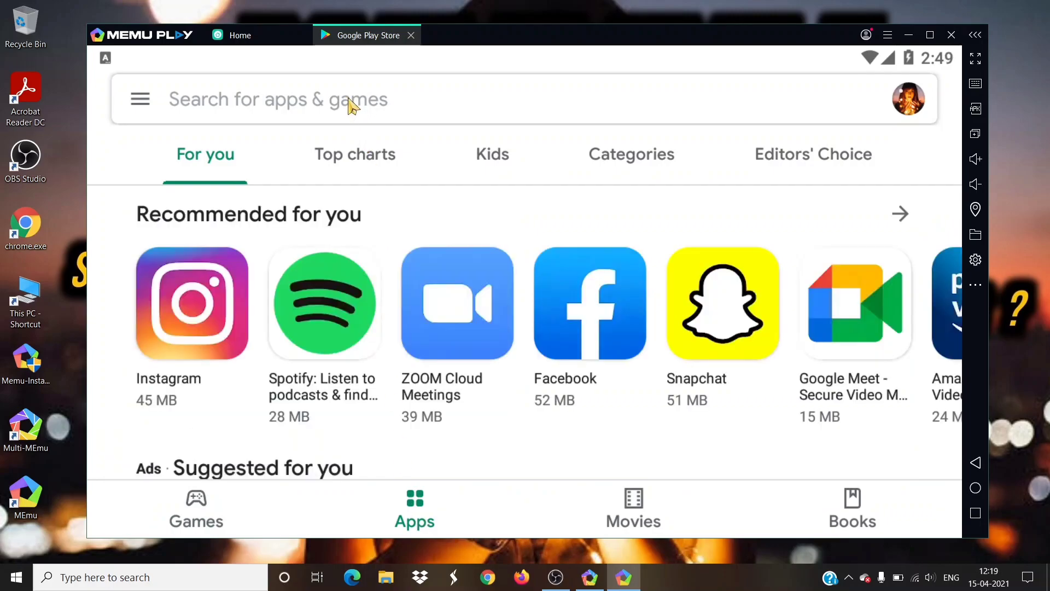
type("mx")
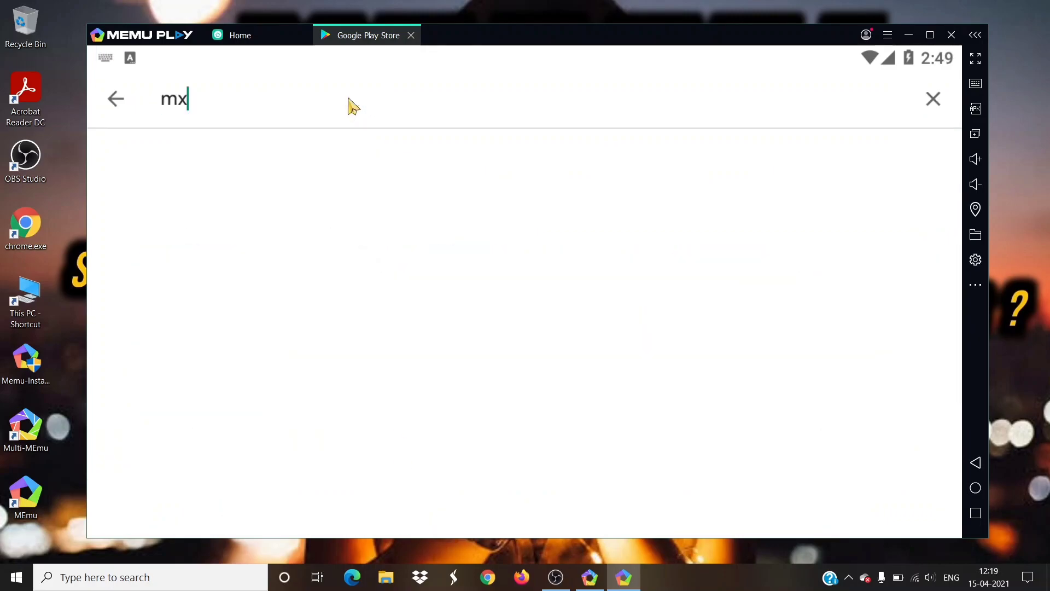
type("l")
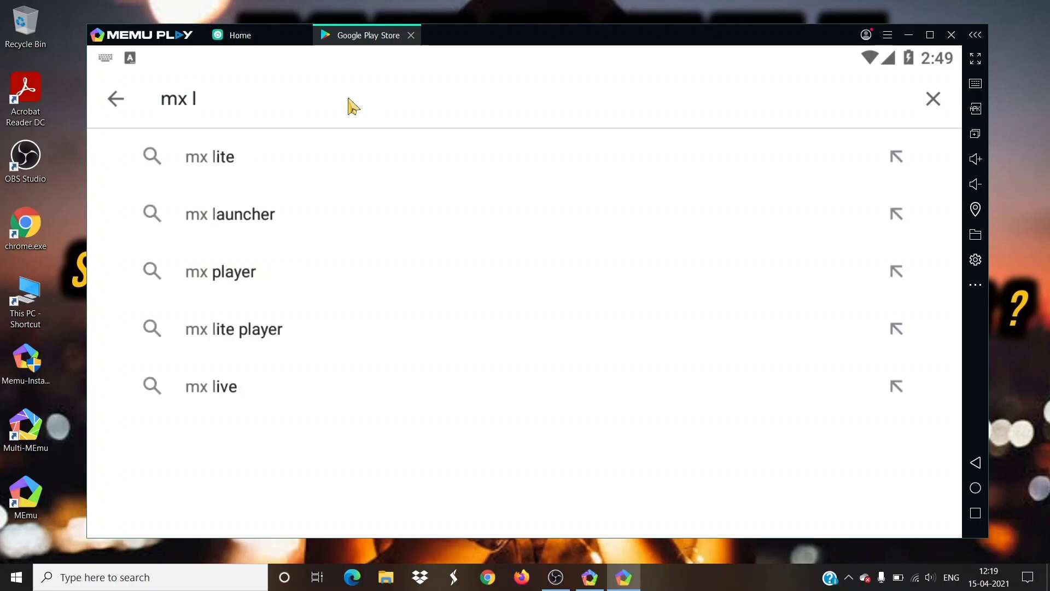
key("Backspace")
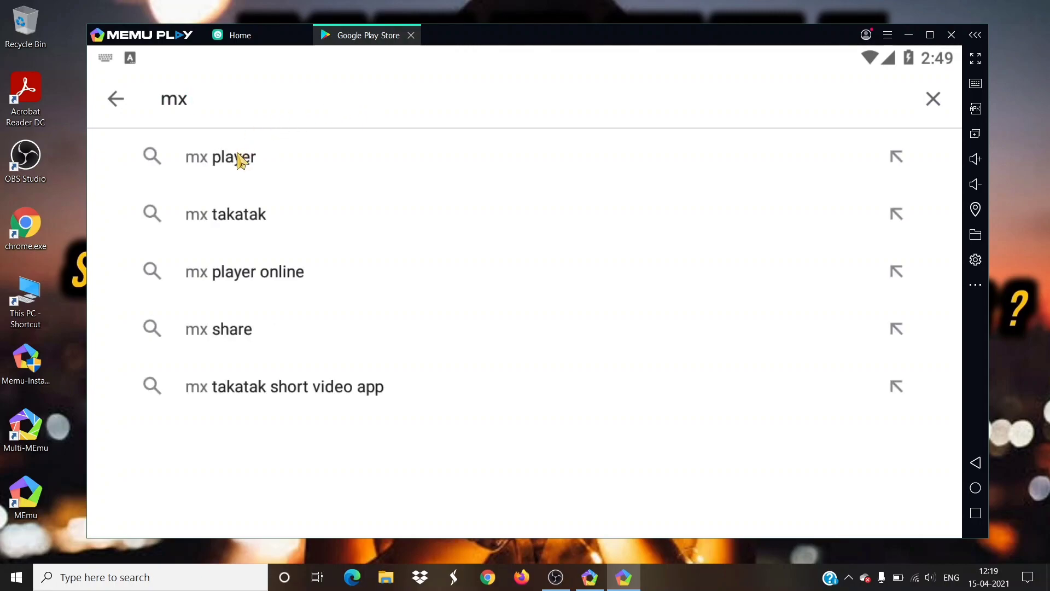
left_click(220, 156)
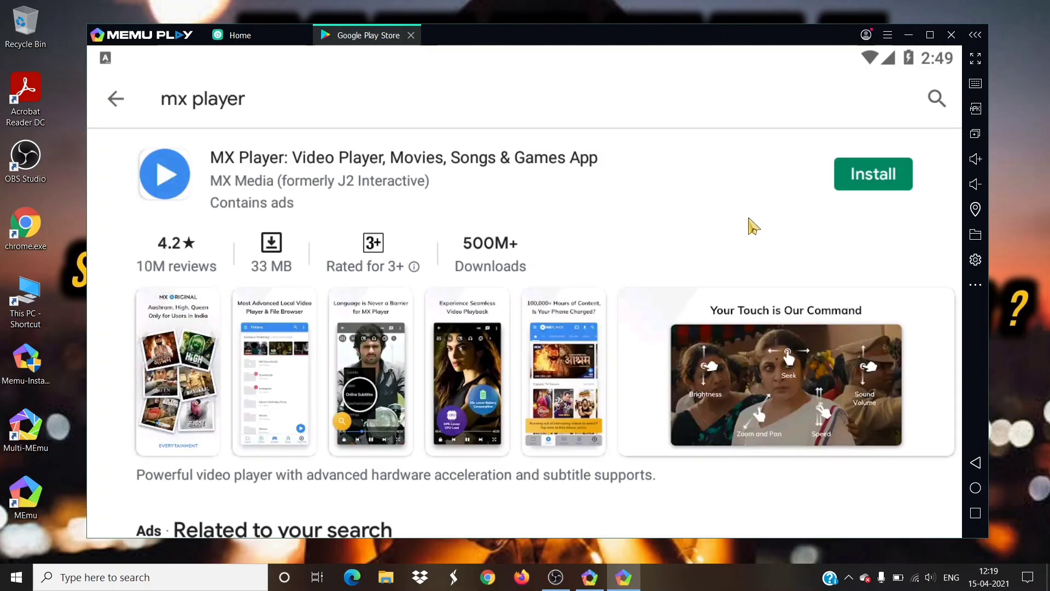
Install MX Player from its Play Store listing and open it.
left_click(872, 173)
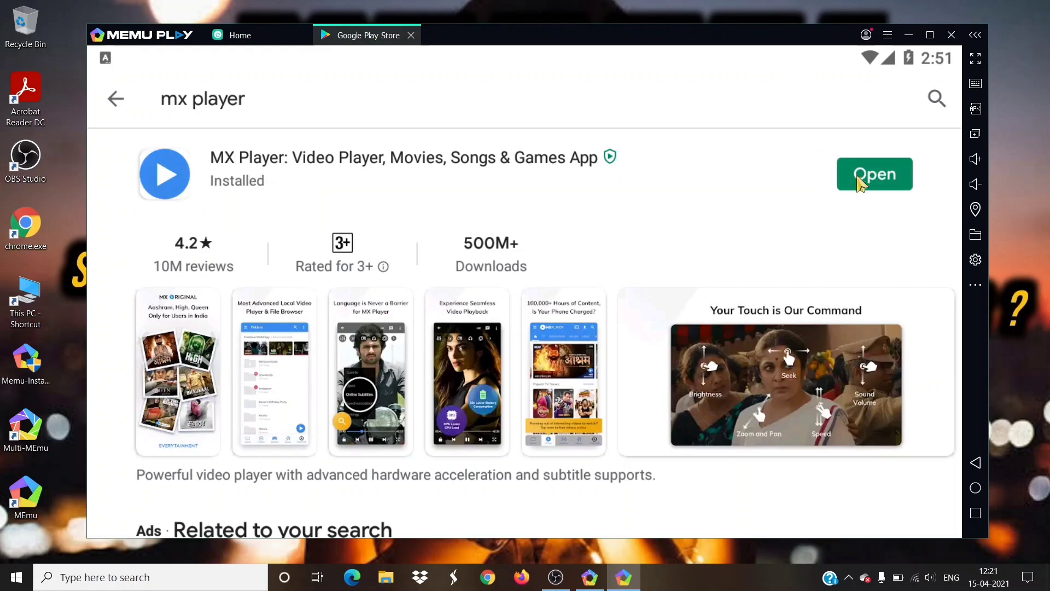
left_click(875, 174)
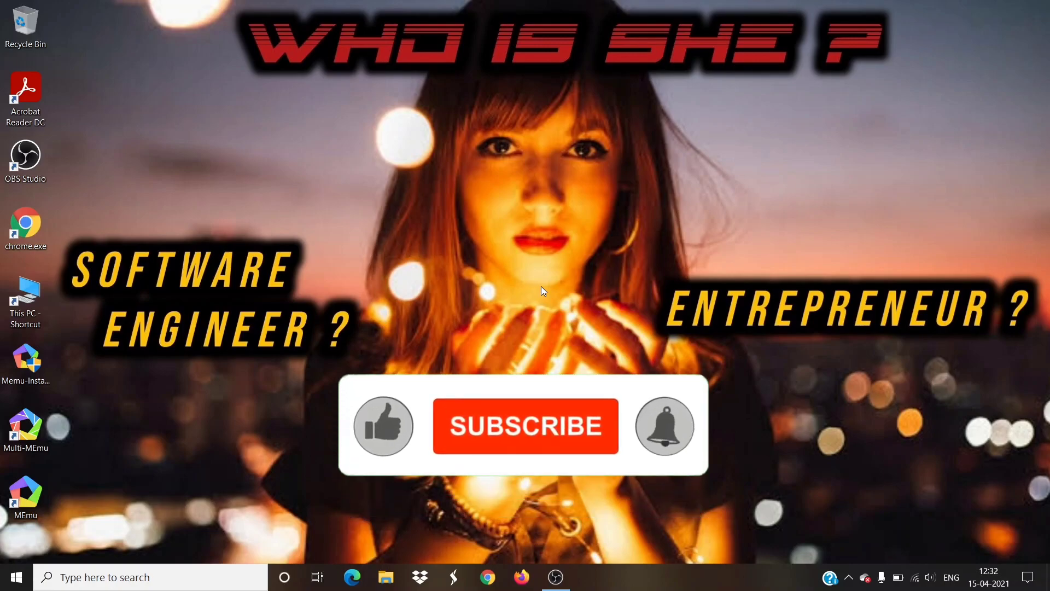
left_click(525, 426)
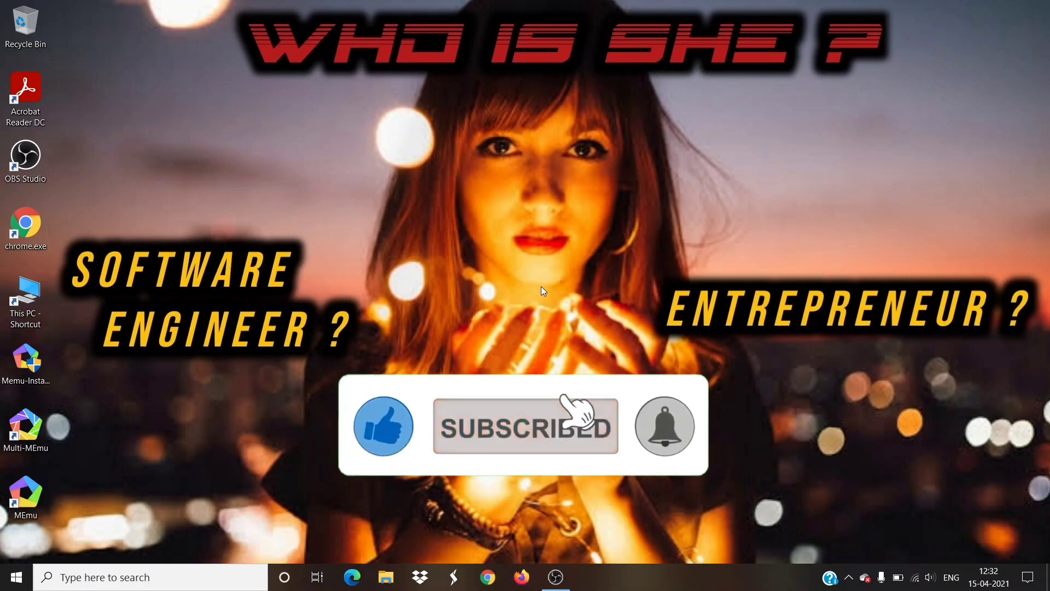